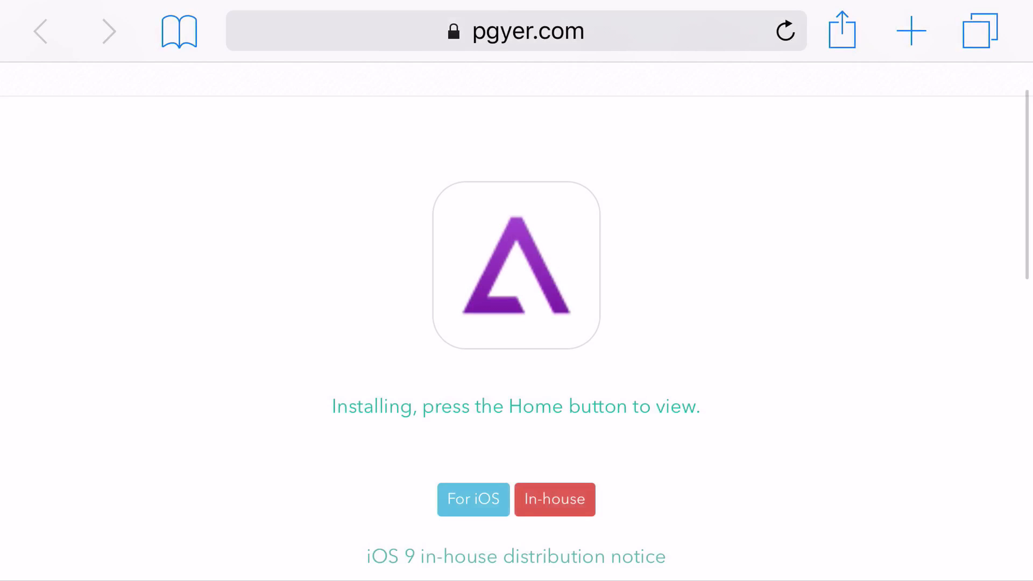
- Leave the pgyer.com install page for the Home screen while GBA4iOS installs
scroll(down, 3)
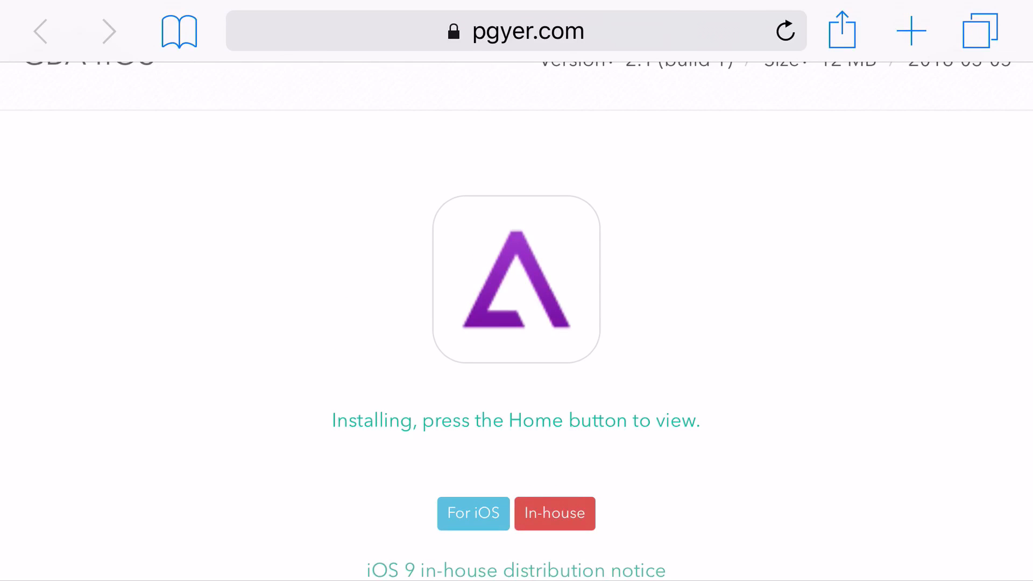
key(home)
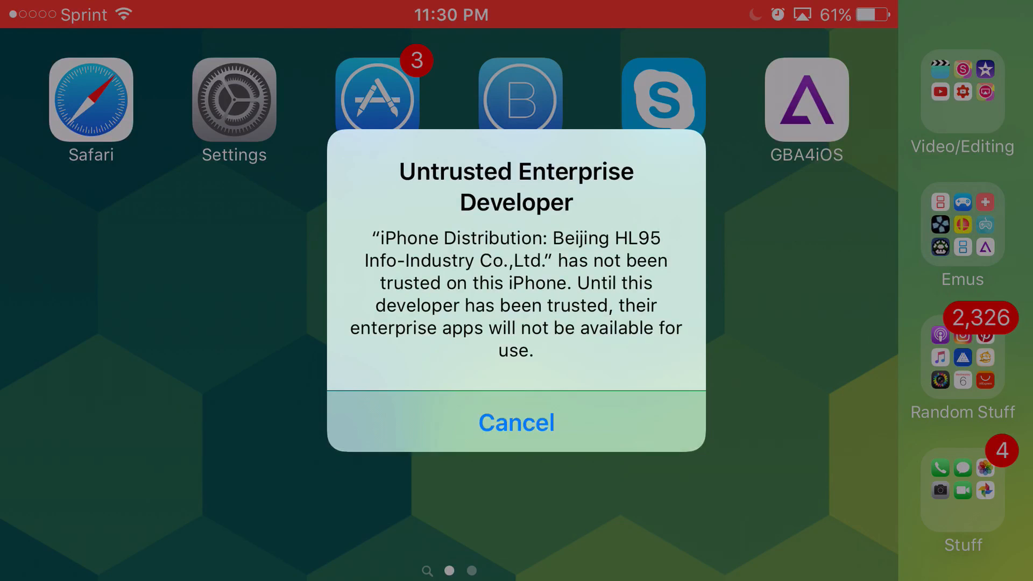
- Cancel the Untrusted Enterprise Developer alert for GBA4iOS
click(515, 422)
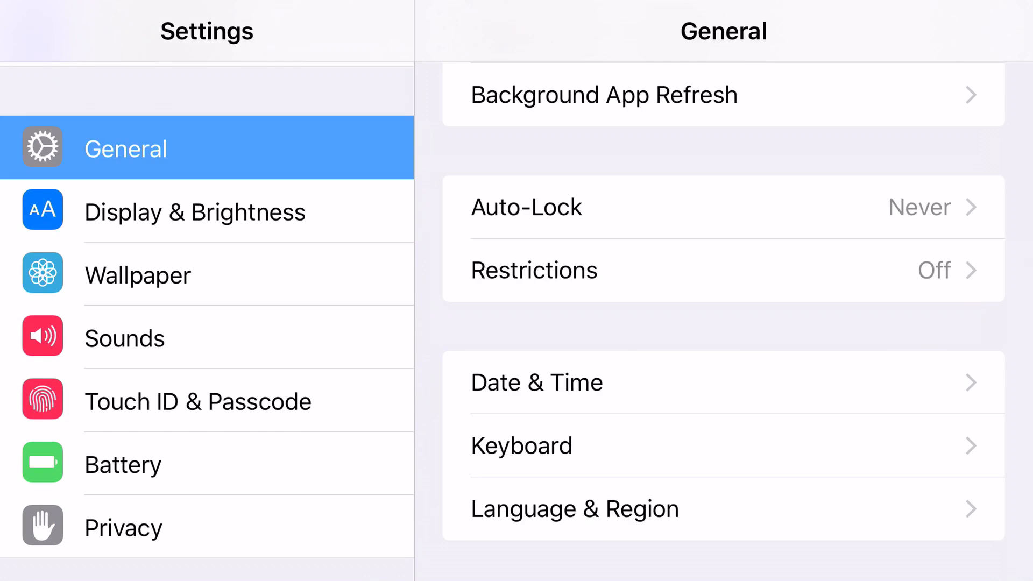
- Reach the Beijing HL95 Info-Industry Co.,Ltd. profile under Profiles & Device Management in General
scroll(down, 3)
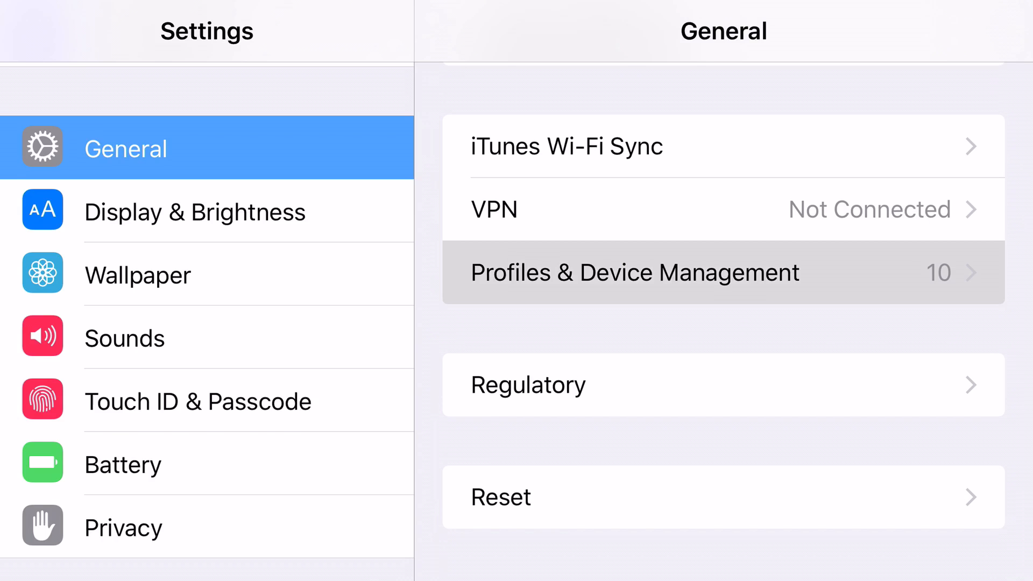
click(722, 272)
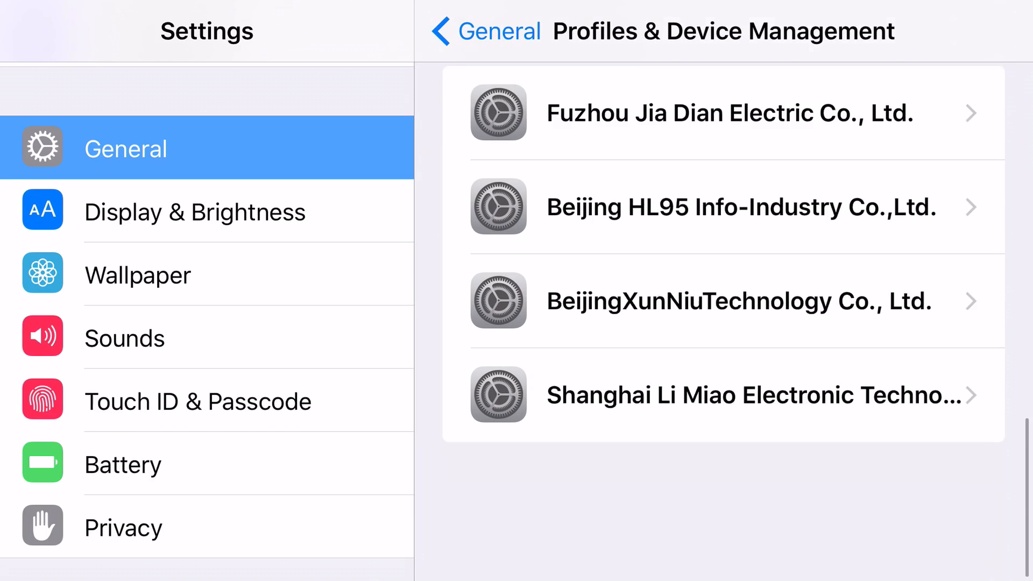
click(724, 394)
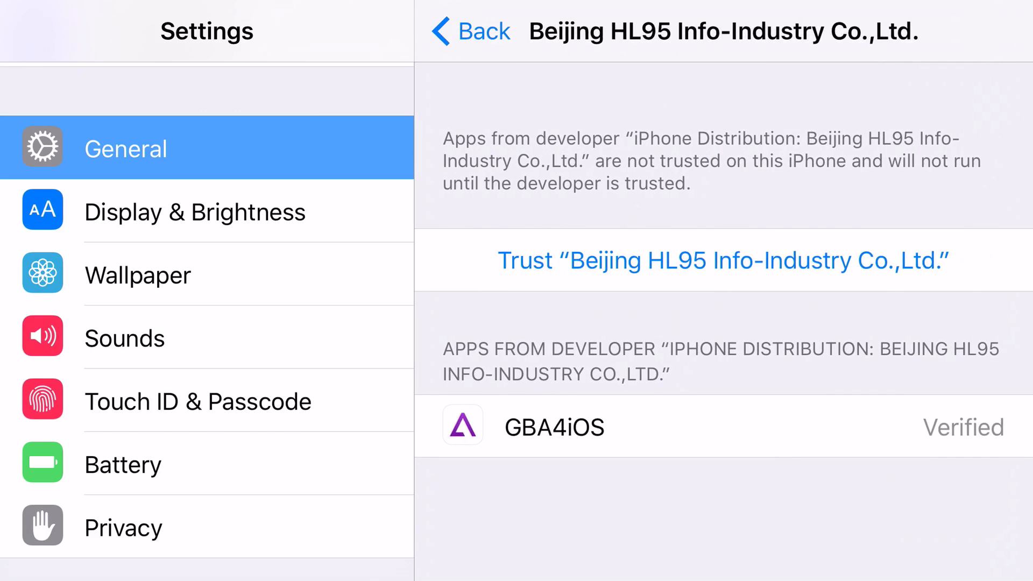
- Trust Beijing HL95 Info-Industry Co.,Ltd. and confirm it in the alert
click(722, 260)
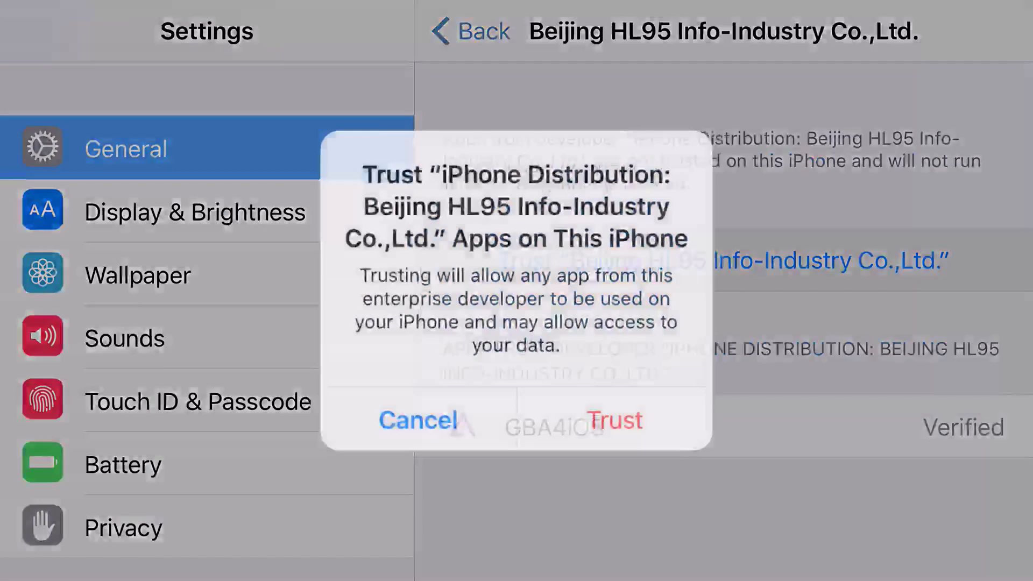
click(614, 420)
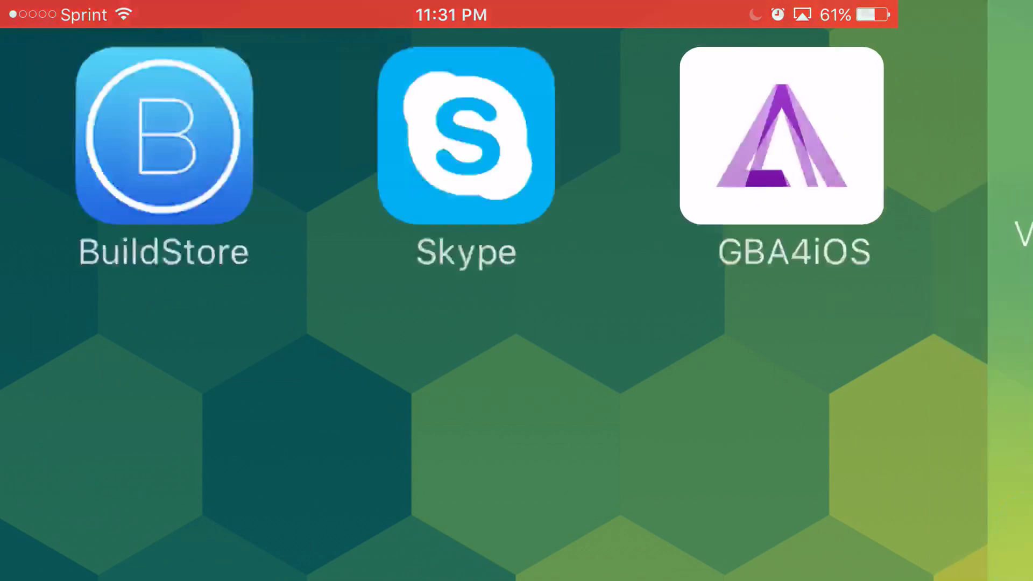
- Launch GBA4iOS from the Home screen to its splash screen
click(781, 135)
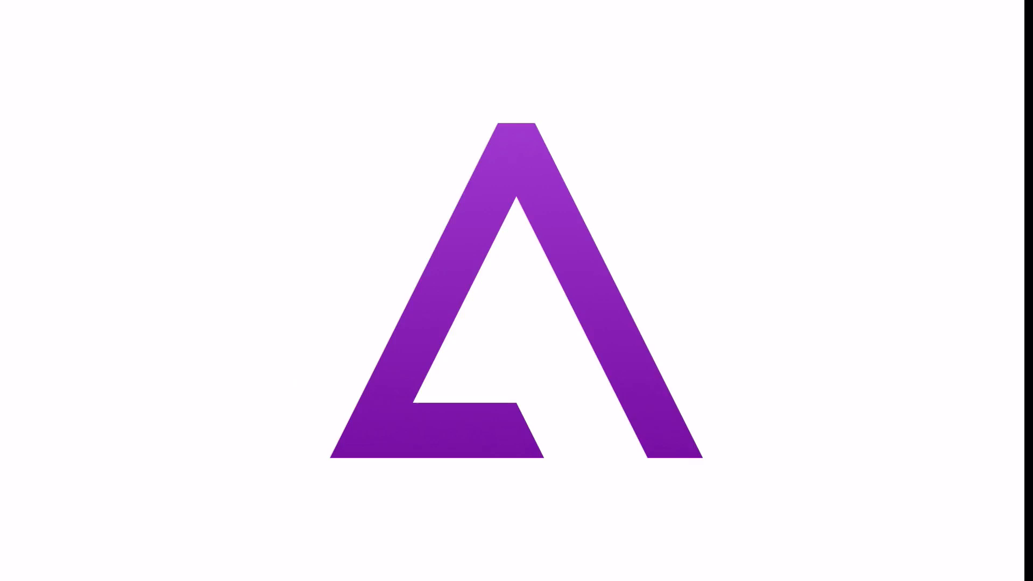